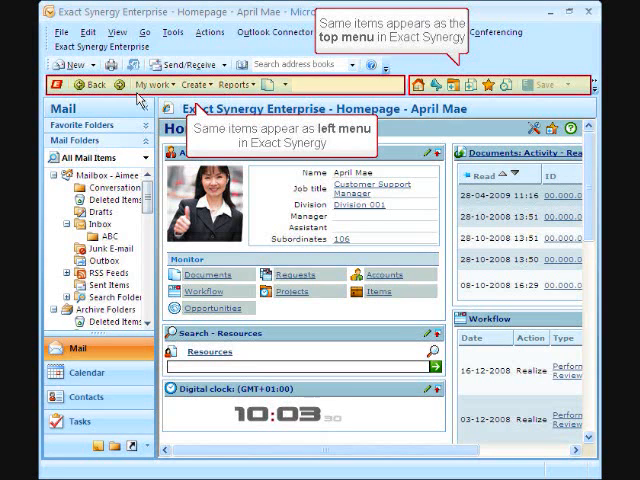
pyautogui.moveTo(104, 148)
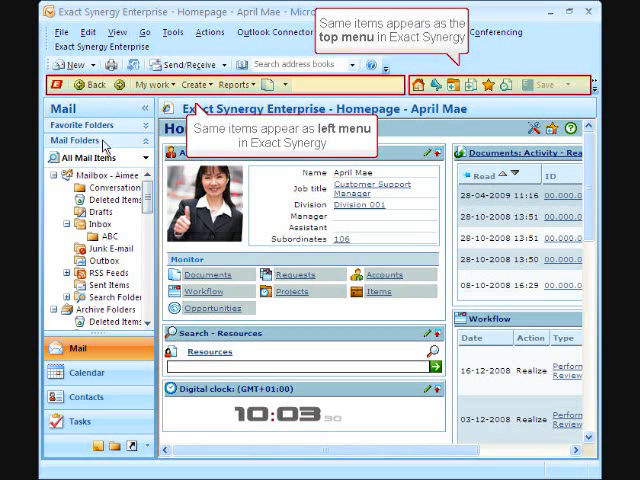
# Switch from the Synergy homepage to the inbox and open the ABC Functional Issue email
pyautogui.click(84, 236)
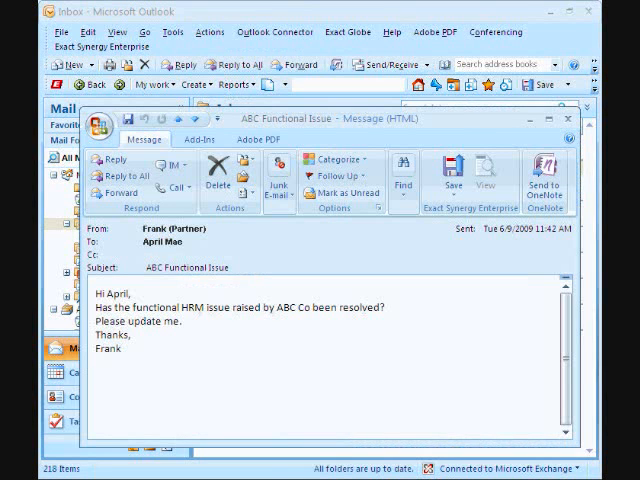
# Close the email and search Synergy Accounts for ABC Company to show its account card
pyautogui.click(568, 120)
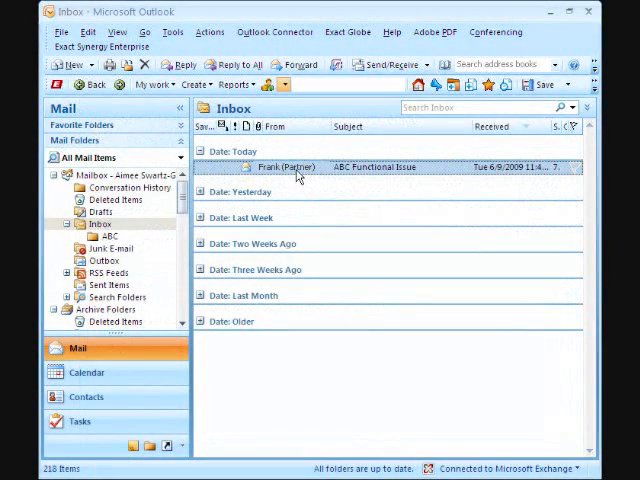
pyautogui.moveTo(288, 146)
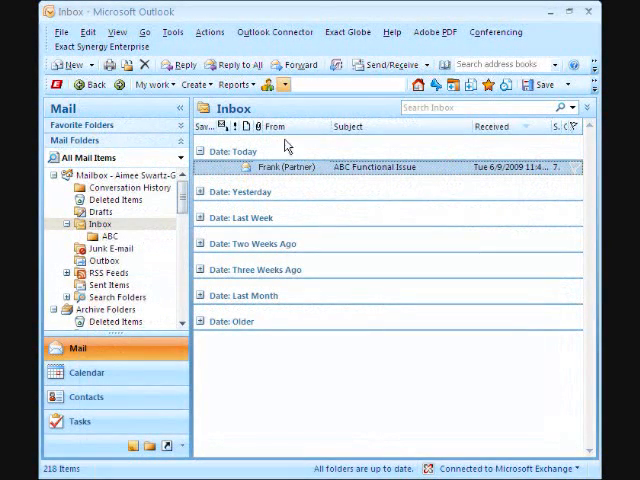
pyautogui.click(288, 84)
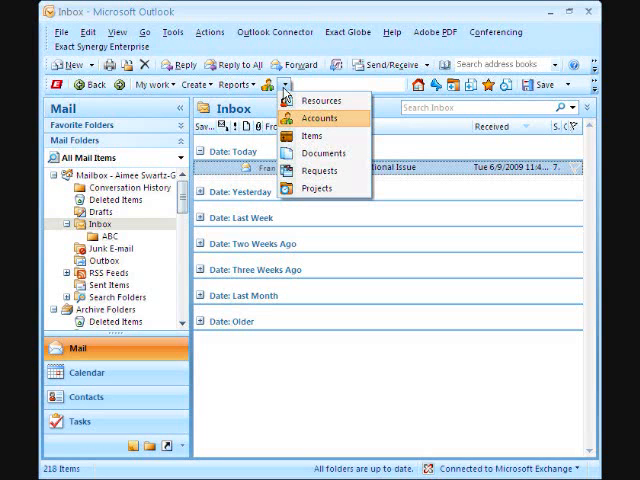
pyautogui.moveTo(326, 120)
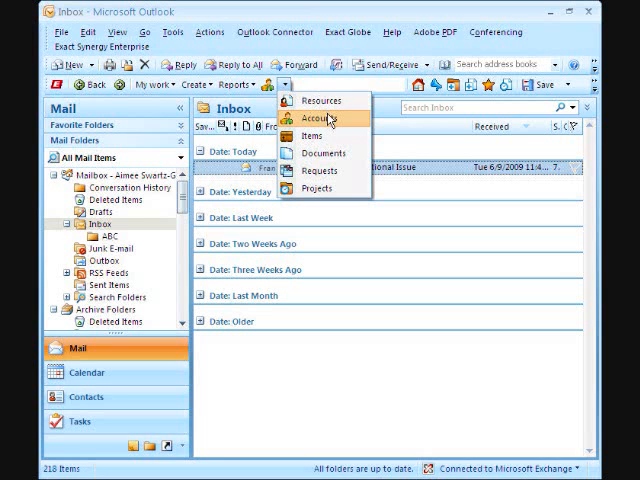
pyautogui.click(318, 120)
pyautogui.write('ABC')
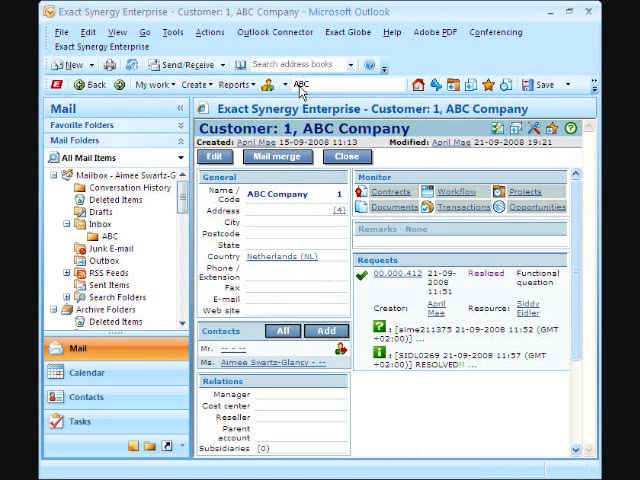
# Show the Workflow request list for ABC Company before replying to the email
pyautogui.click(460, 356)
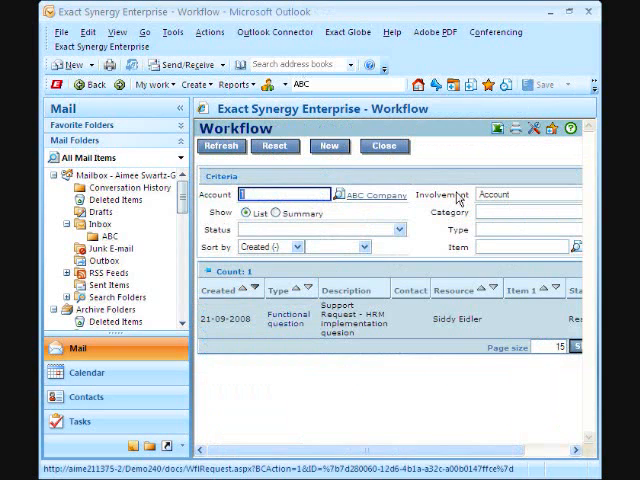
pyautogui.moveTo(344, 336)
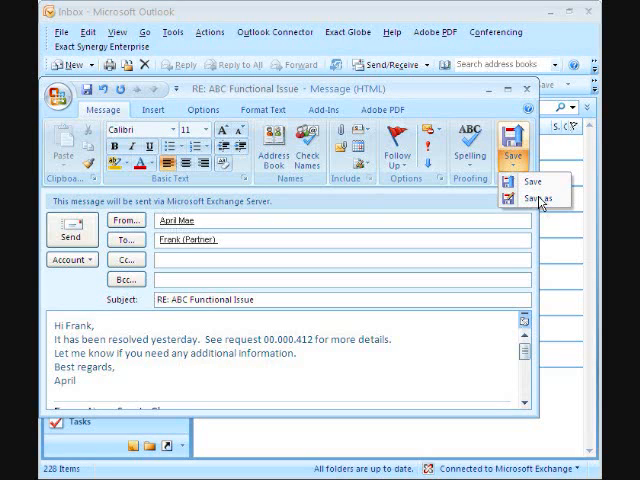
# Save the reply as a new Synergy miscellaneous document with 'Follow-up via request' ticked
pyautogui.click(540, 200)
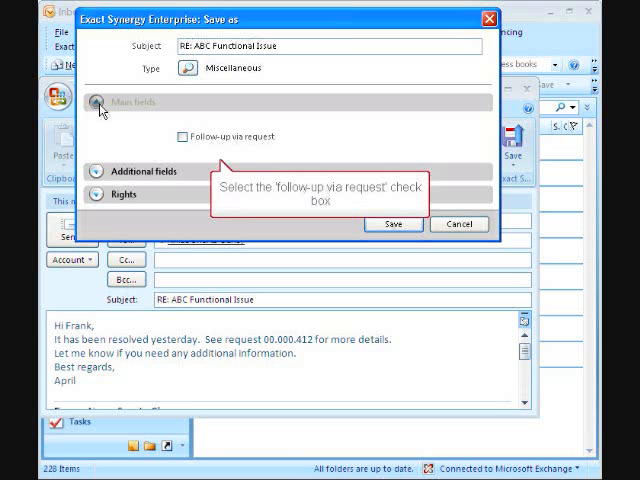
pyautogui.click(182, 136)
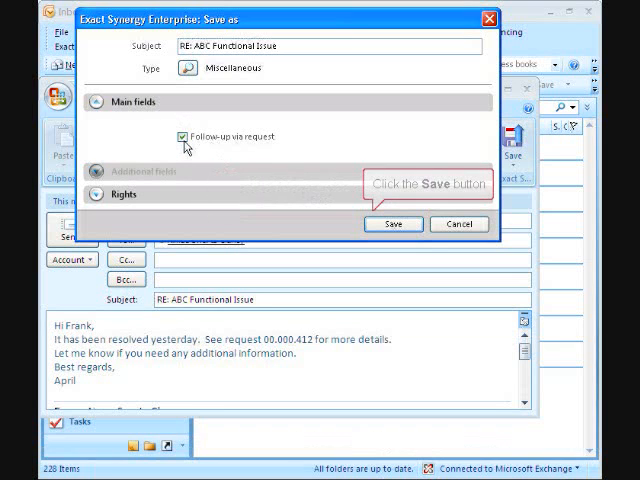
pyautogui.click(392, 224)
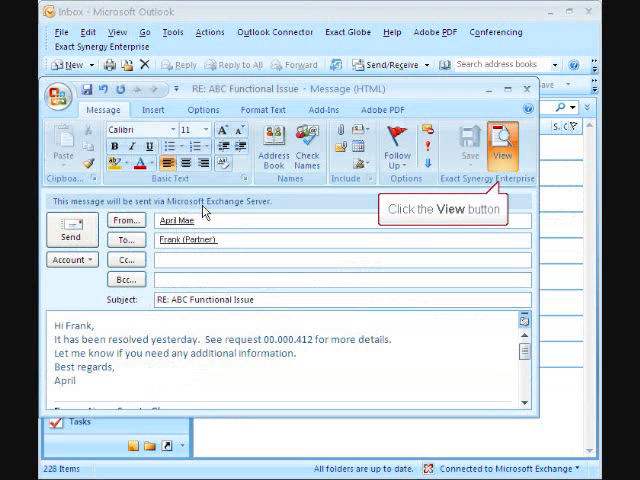
# View the saved reply as Synergy document 00.000.106, RE: ABC Functional Issue
pyautogui.click(502, 148)
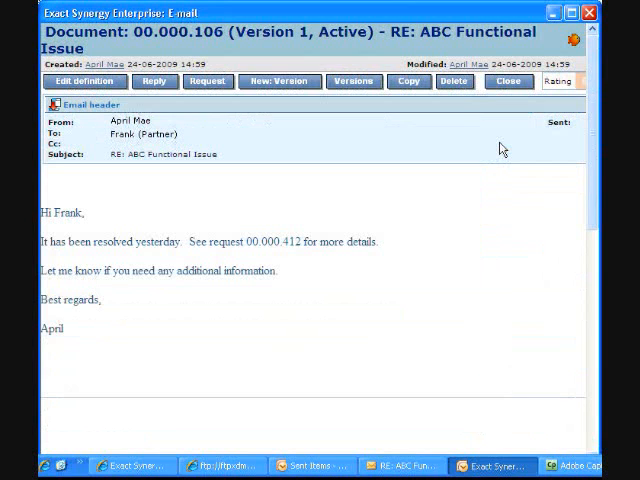
pyautogui.moveTo(416, 296)
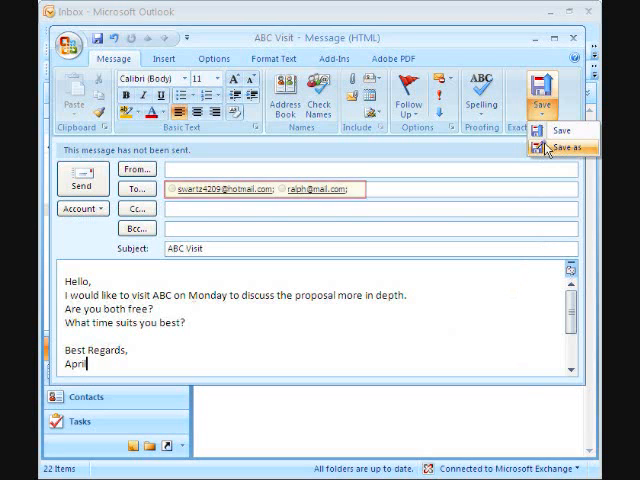
# Start saving the ABC Visit email to Synergy and review its 2 known recipients
pyautogui.click(562, 152)
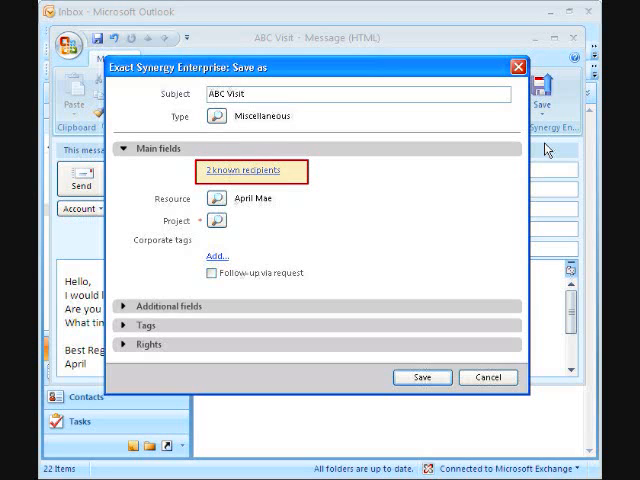
pyautogui.click(252, 172)
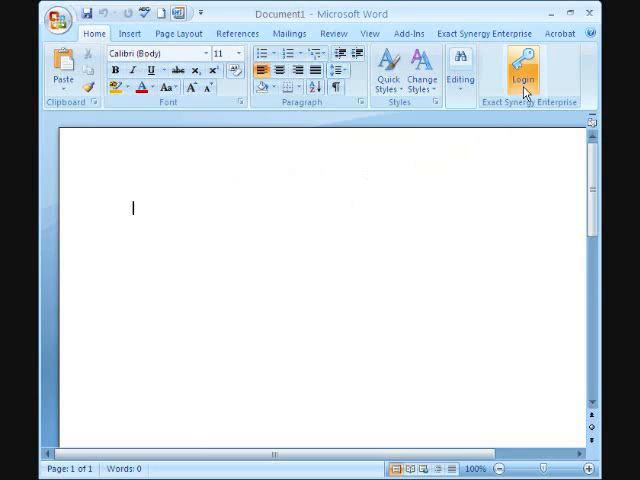
# In Word, start a Synergy mail merge document showing the CRM merge fields pane
pyautogui.click(520, 78)
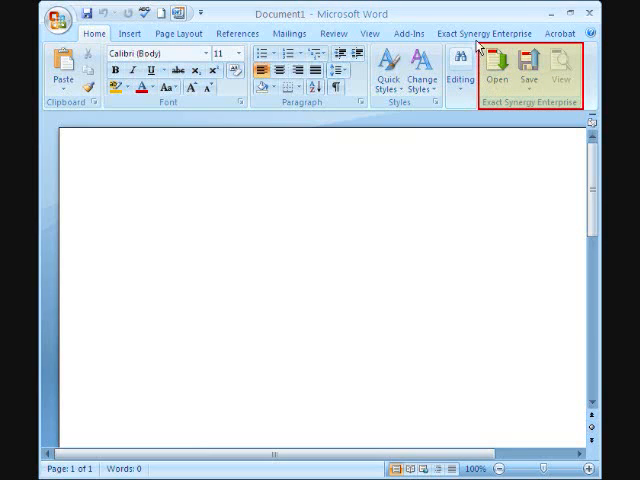
pyautogui.click(488, 32)
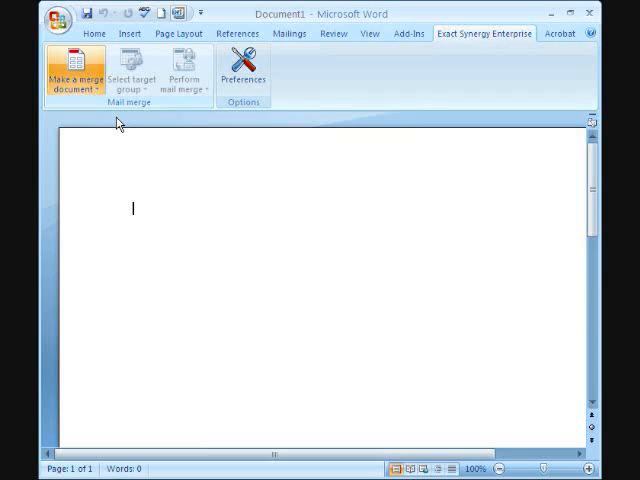
pyautogui.click(76, 70)
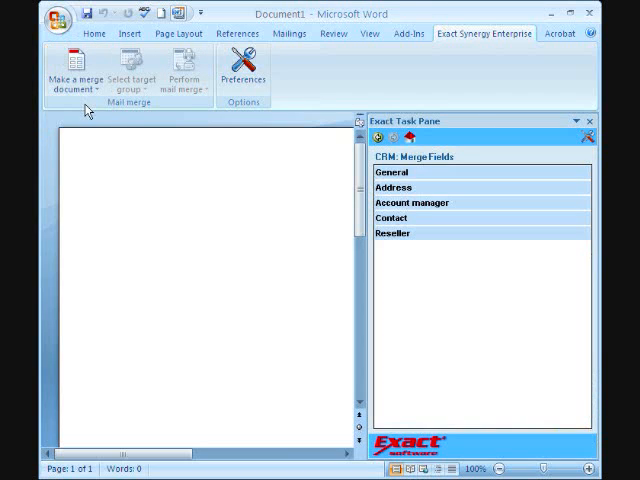
pyautogui.moveTo(396, 152)
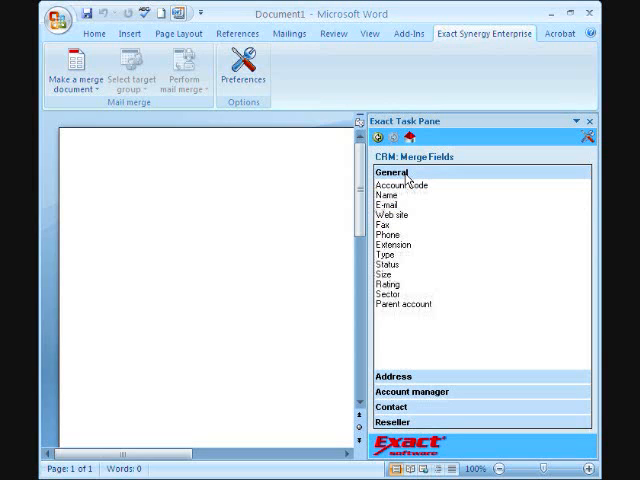
pyautogui.moveTo(390, 202)
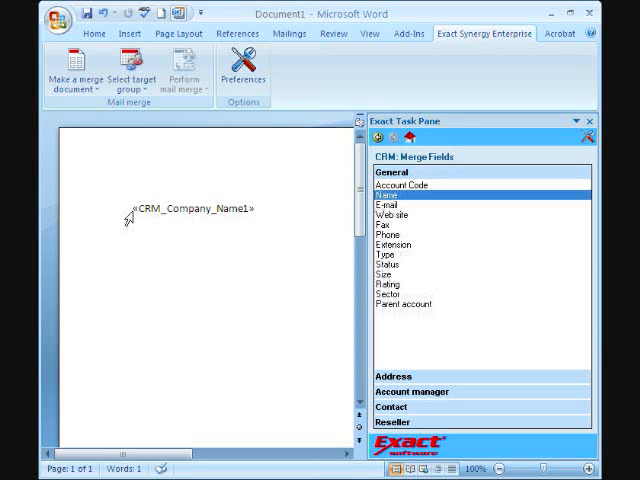
pyautogui.moveTo(128, 232)
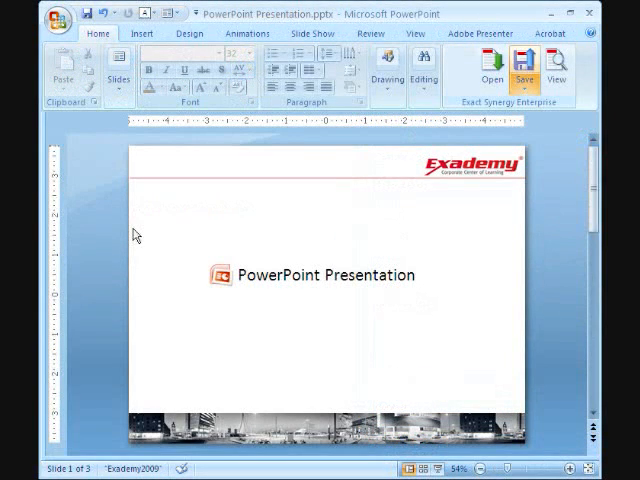
pyautogui.moveTo(508, 132)
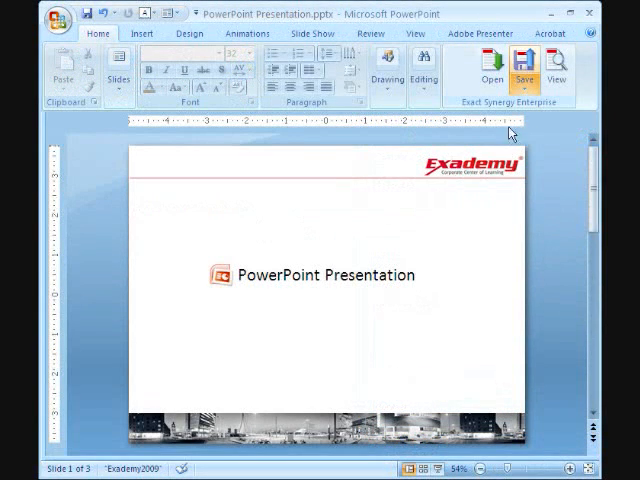
# Save the presentation as a new Synergy document of type Miscellaneous, creating 00.000.083
pyautogui.click(524, 70)
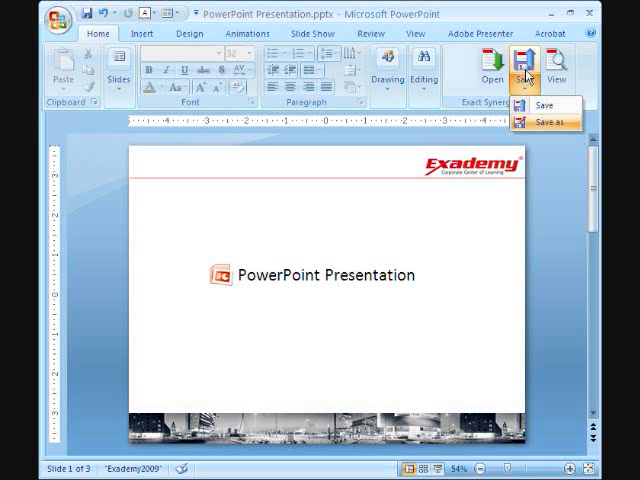
pyautogui.moveTo(560, 122)
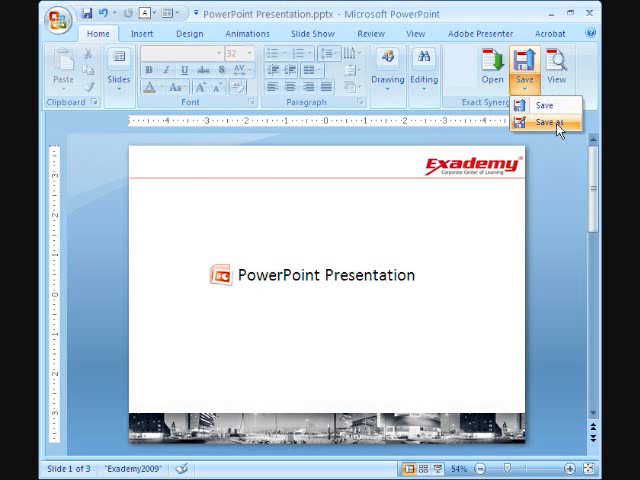
pyautogui.click(554, 122)
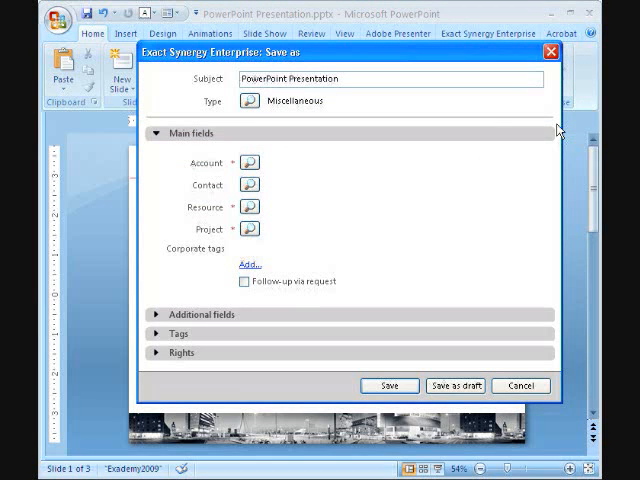
pyautogui.moveTo(380, 182)
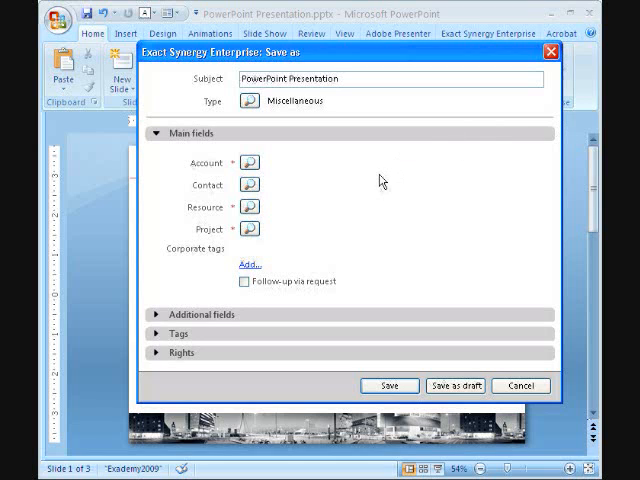
pyautogui.moveTo(356, 250)
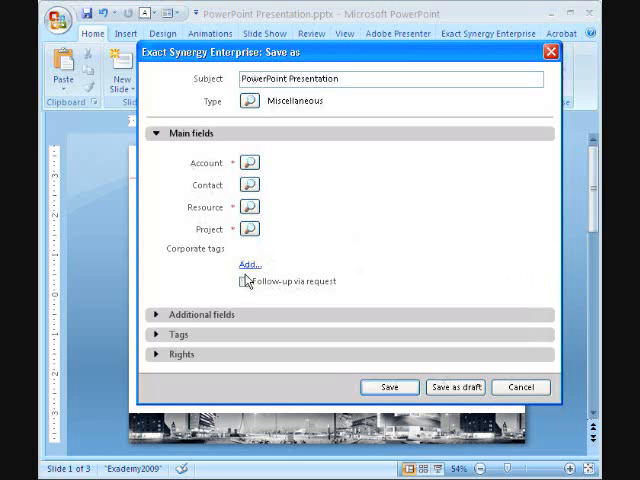
pyautogui.click(248, 280)
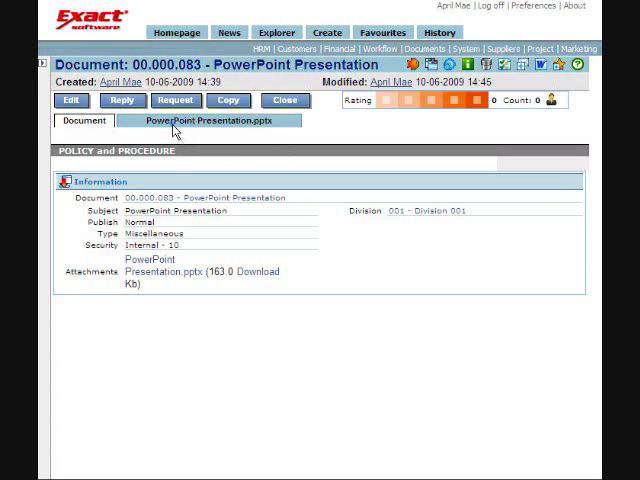
# Open the PowerPoint Presentation.pptx attachment of document 00.000.083 directly in PowerPoint
pyautogui.click(252, 272)
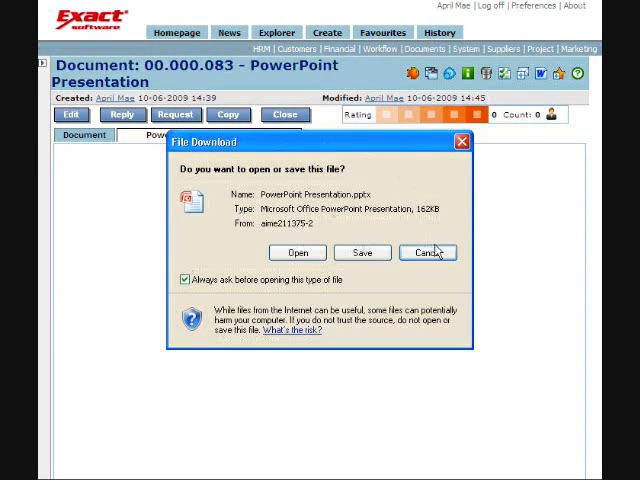
pyautogui.click(296, 252)
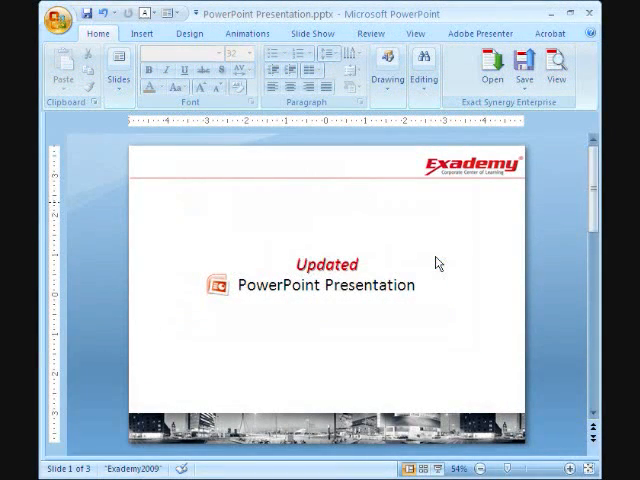
pyautogui.moveTo(524, 142)
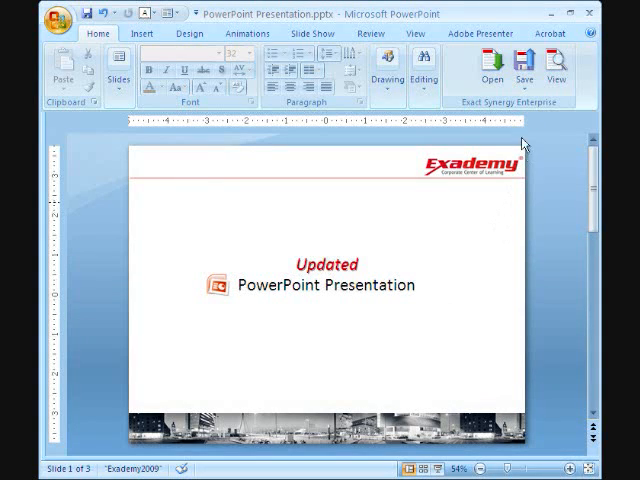
pyautogui.click(524, 68)
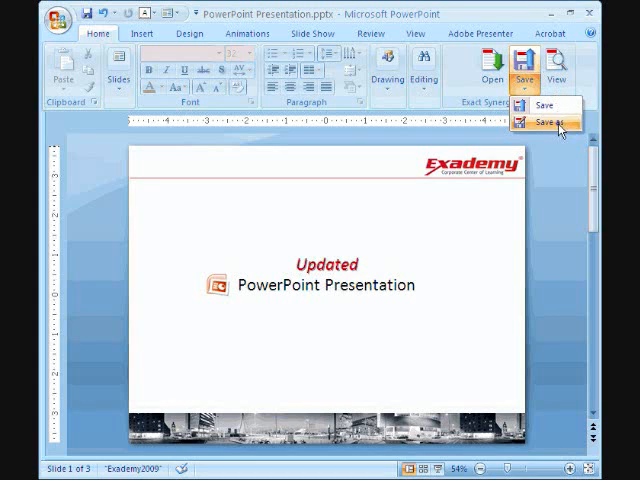
# Save the updated presentation to Synergy linked to ABC Company and Professional Marketing Material project
pyautogui.click(550, 122)
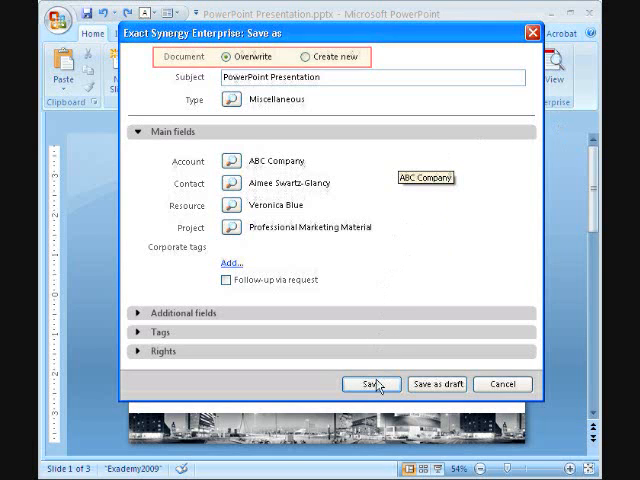
pyautogui.click(368, 384)
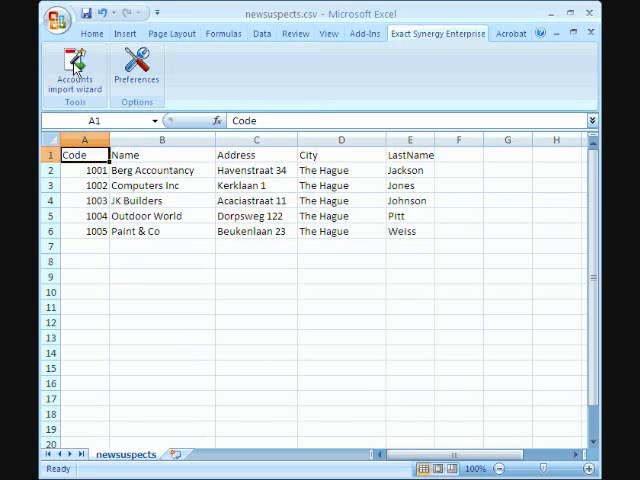
# Bring up the Exact Synergy preferences from the Excel ribbon
pyautogui.click(74, 66)
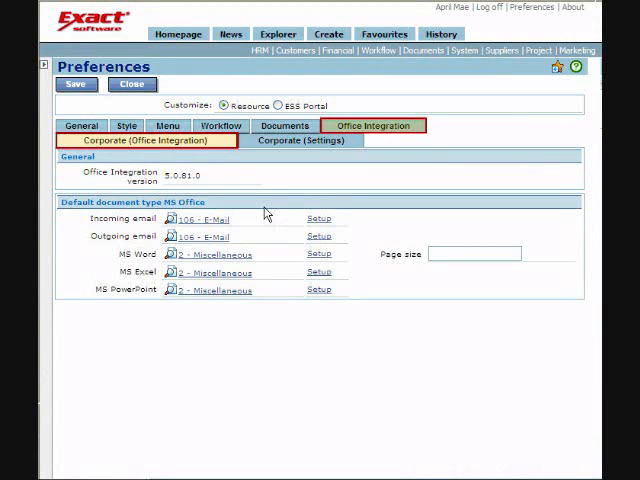
pyautogui.moveTo(374, 126)
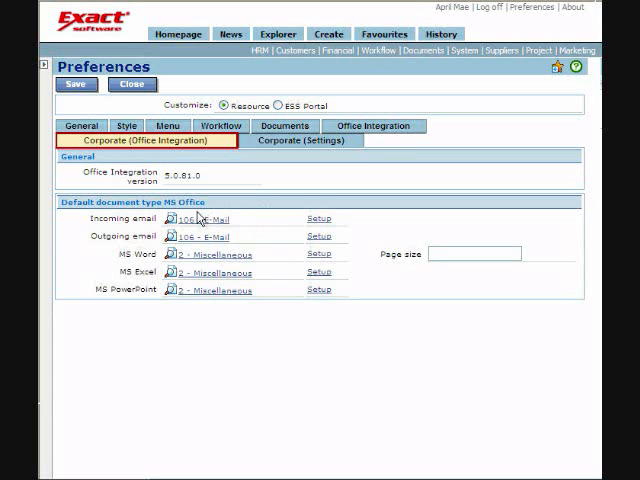
pyautogui.moveTo(152, 254)
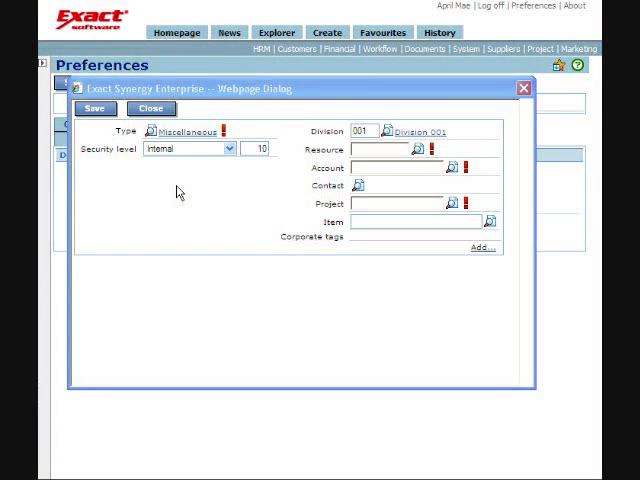
pyautogui.moveTo(352, 206)
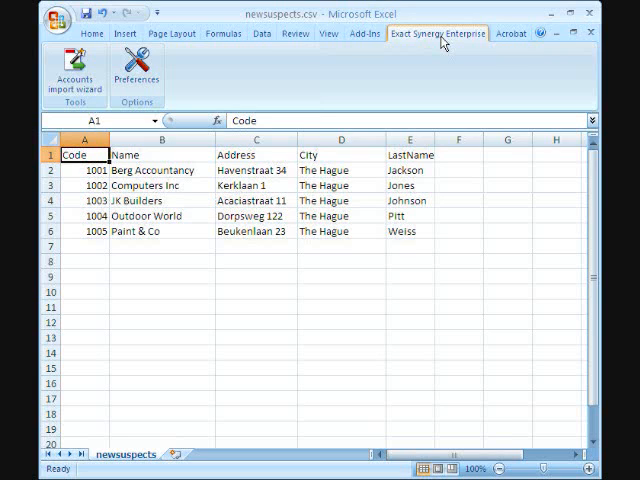
pyautogui.moveTo(136, 72)
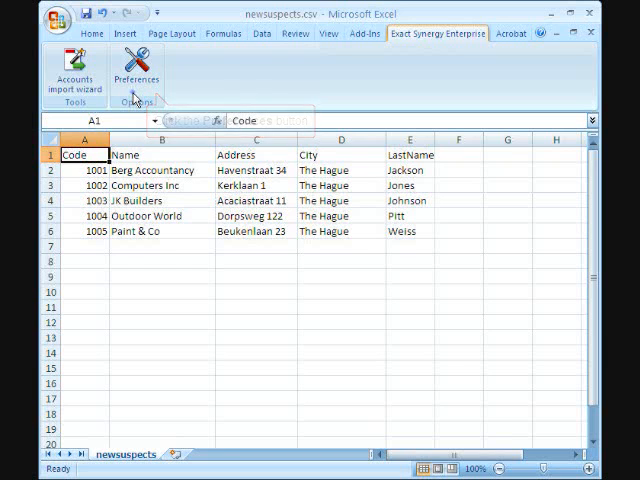
pyautogui.click(136, 70)
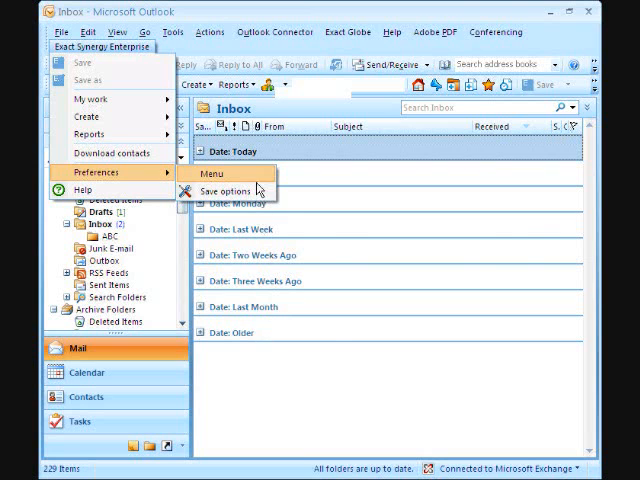
# Review the Menu preferences, then show the My work shortcuts (workflow, calendar, planning, requests)
pyautogui.click(212, 172)
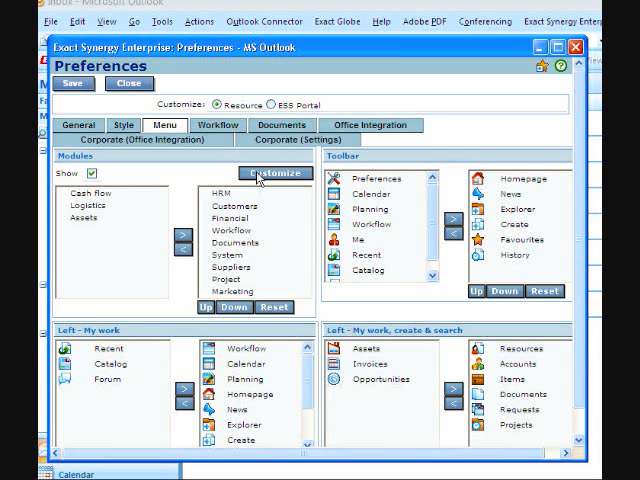
pyautogui.moveTo(168, 160)
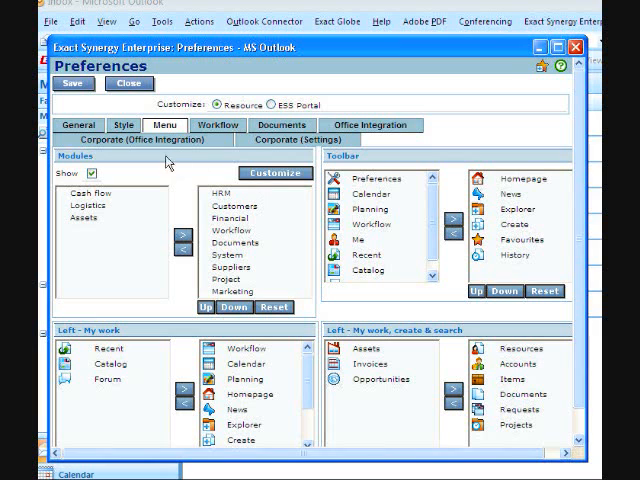
pyautogui.click(128, 84)
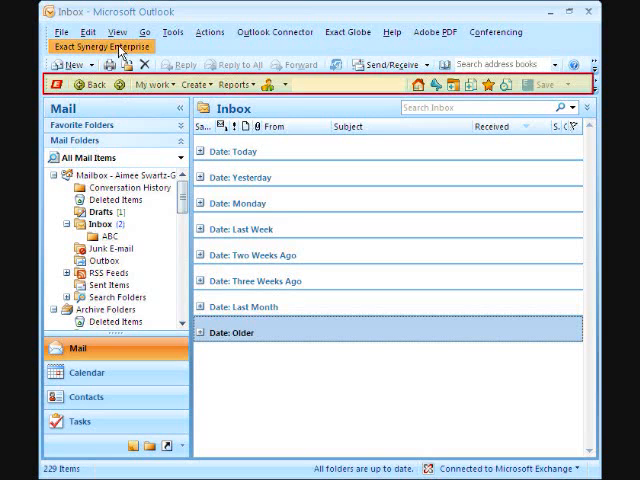
pyautogui.click(98, 48)
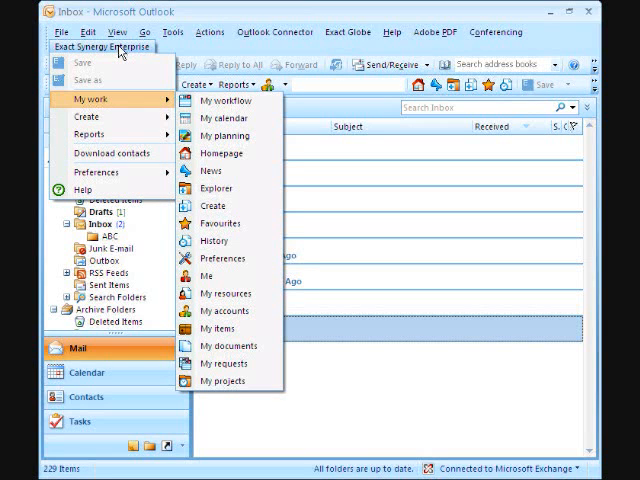
pyautogui.moveTo(178, 104)
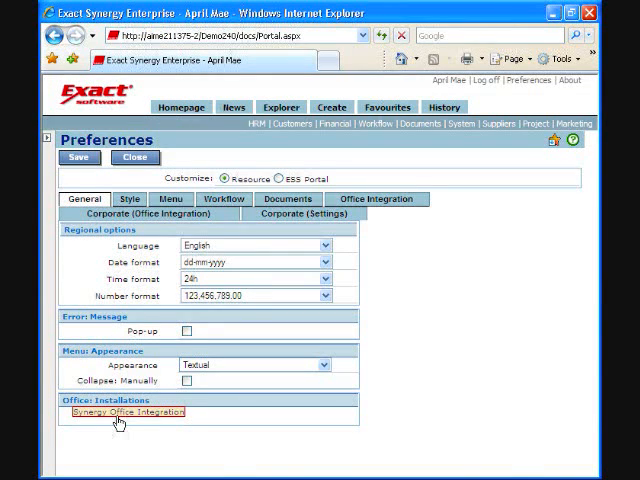
pyautogui.moveTo(120, 412)
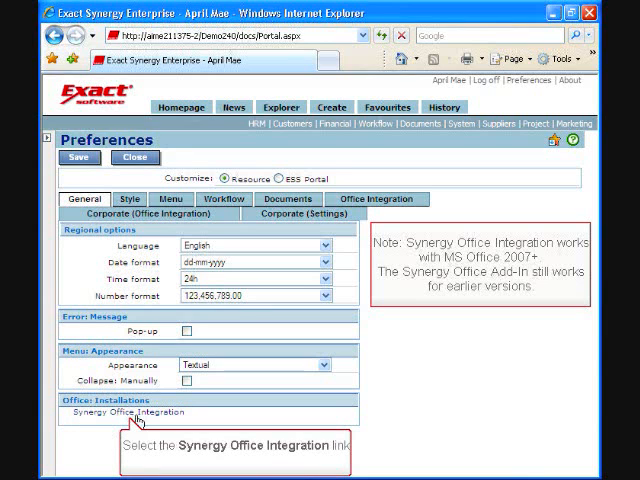
# Download the SynergyOfficeIntegration.msi installer from Preferences > General
pyautogui.click(130, 412)
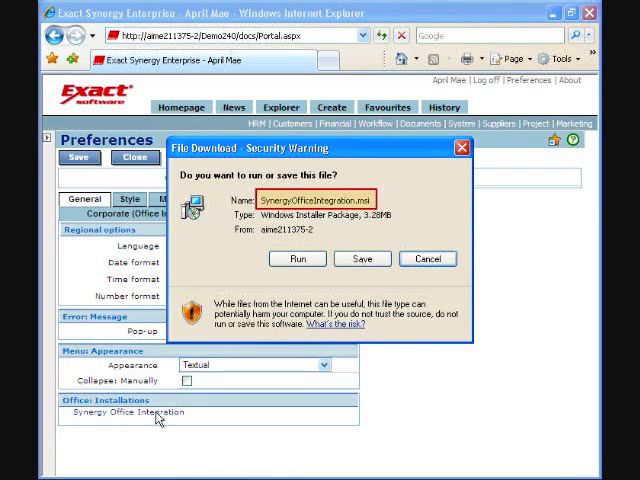
# Run the installer in English, accept the license and reach the destination folder step
pyautogui.click(296, 260)
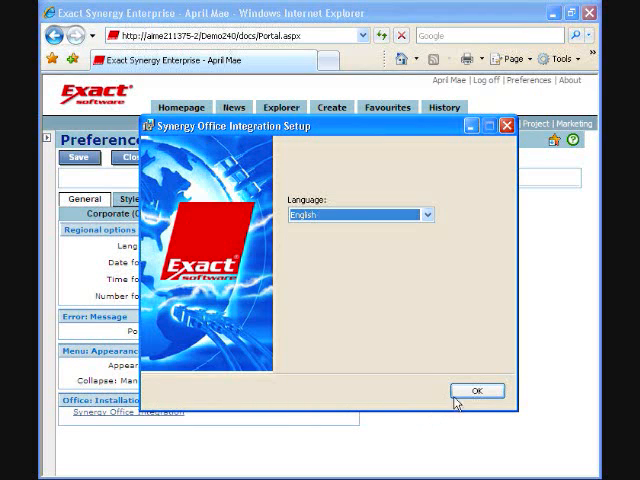
pyautogui.click(476, 392)
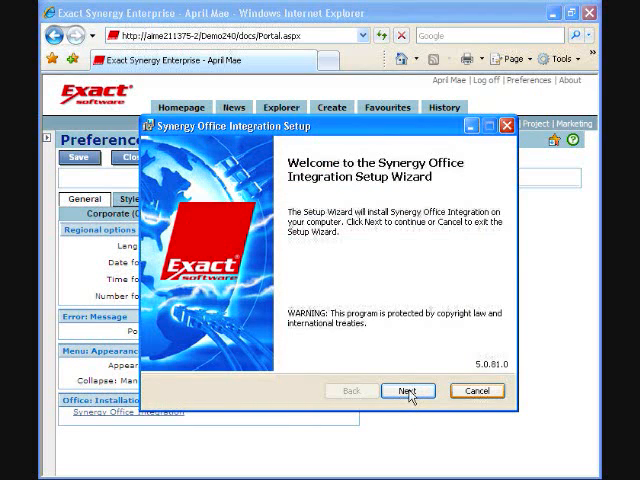
pyautogui.click(408, 390)
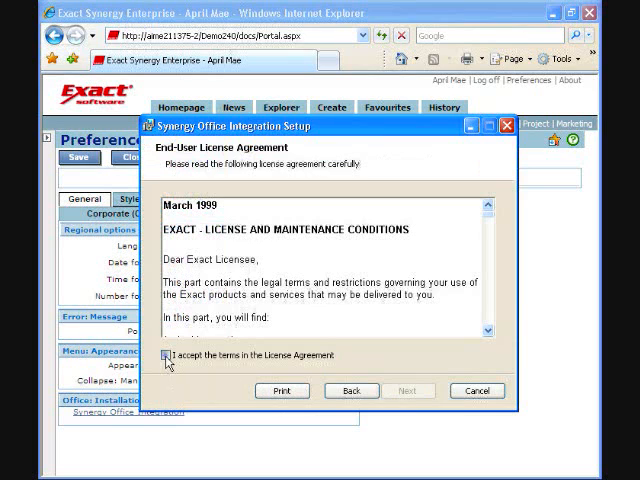
pyautogui.click(408, 390)
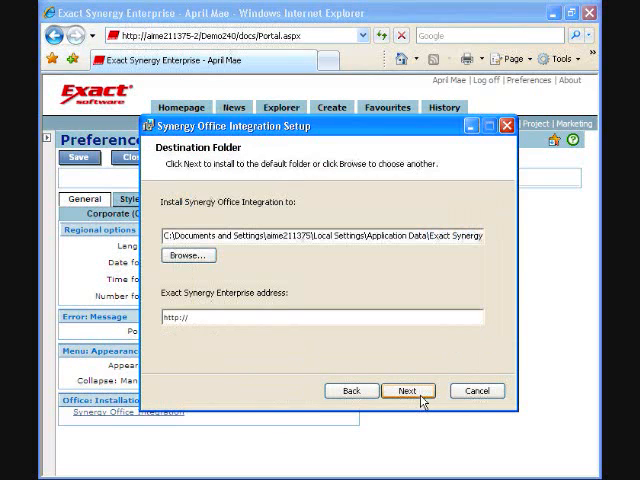